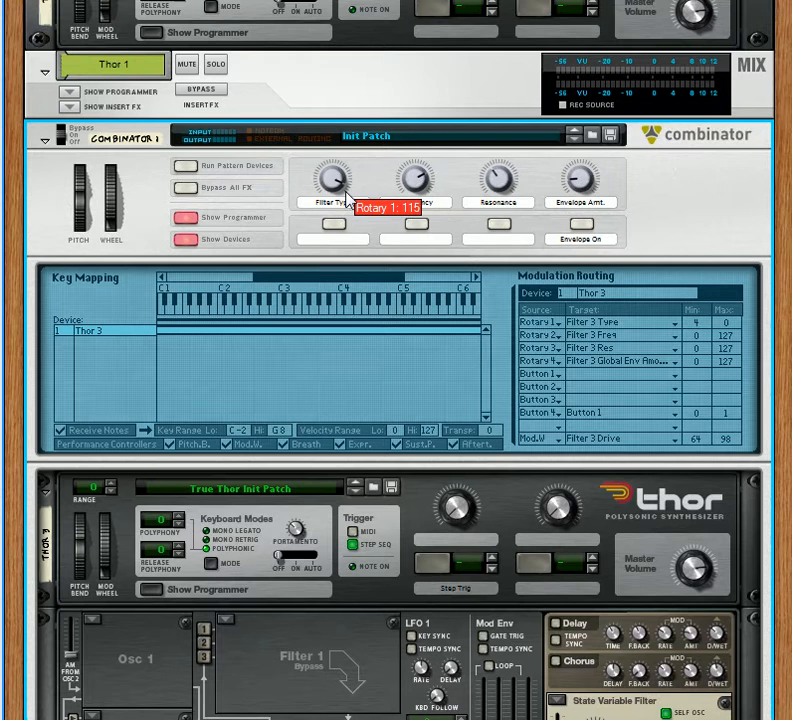
{"action": "mouse_move", "coordinate": [416, 180]}
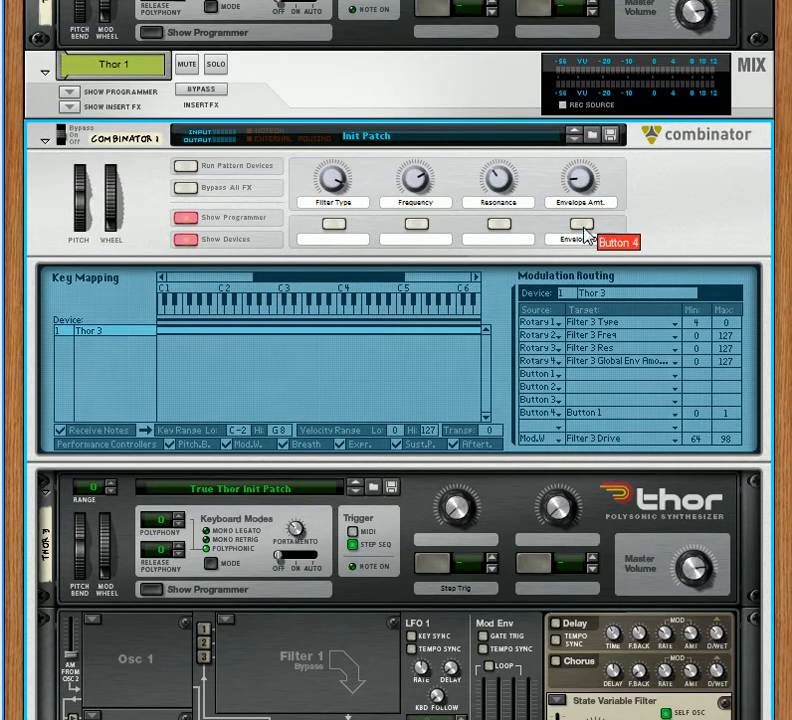
Turn the Combinator's Filter Type rotary to 127 so Thor's third filter becomes a Low Pass Ladder Filter.
{"action": "scroll", "scroll_direction": "down", "scroll_amount": 3}
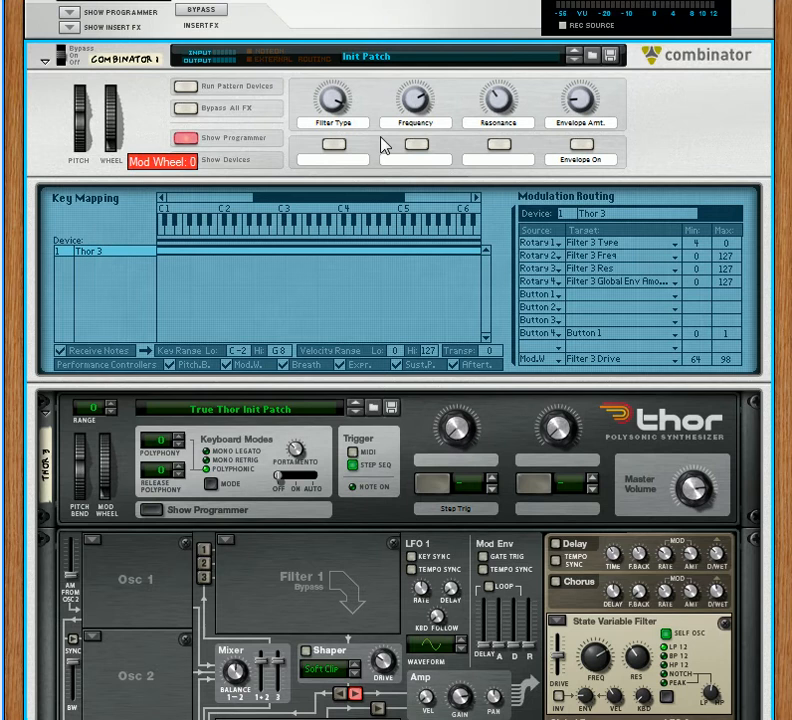
{"action": "scroll", "scroll_direction": "down", "scroll_amount": 3}
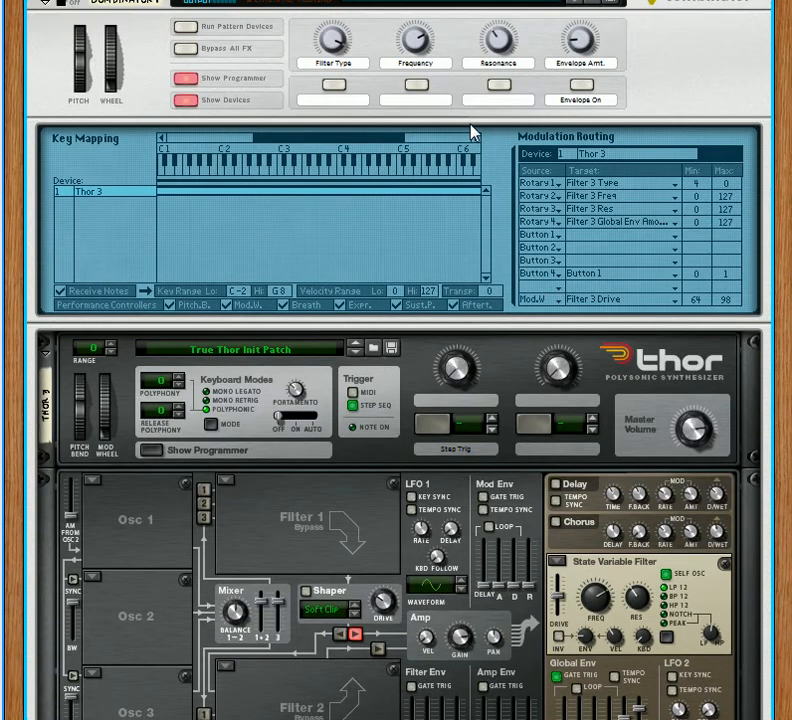
{"action": "mouse_move", "coordinate": [600, 380]}
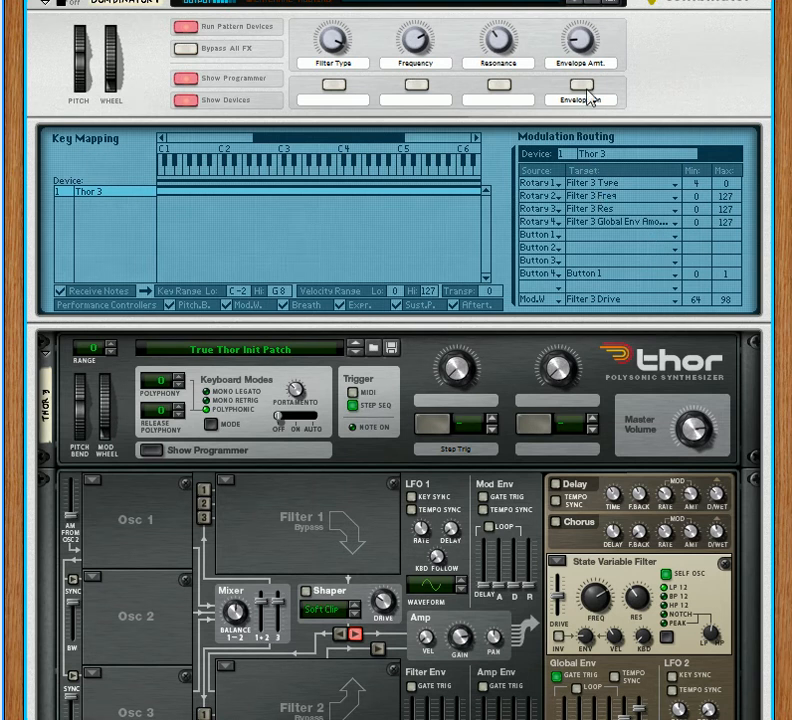
{"action": "left_click", "coordinate": [580, 98]}
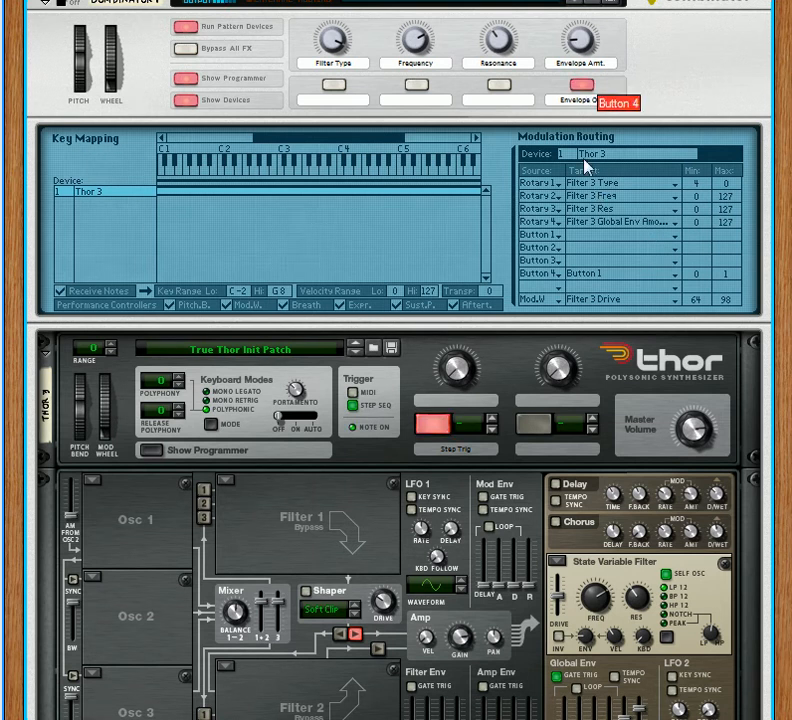
{"action": "scroll", "scroll_direction": "down", "scroll_amount": 3}
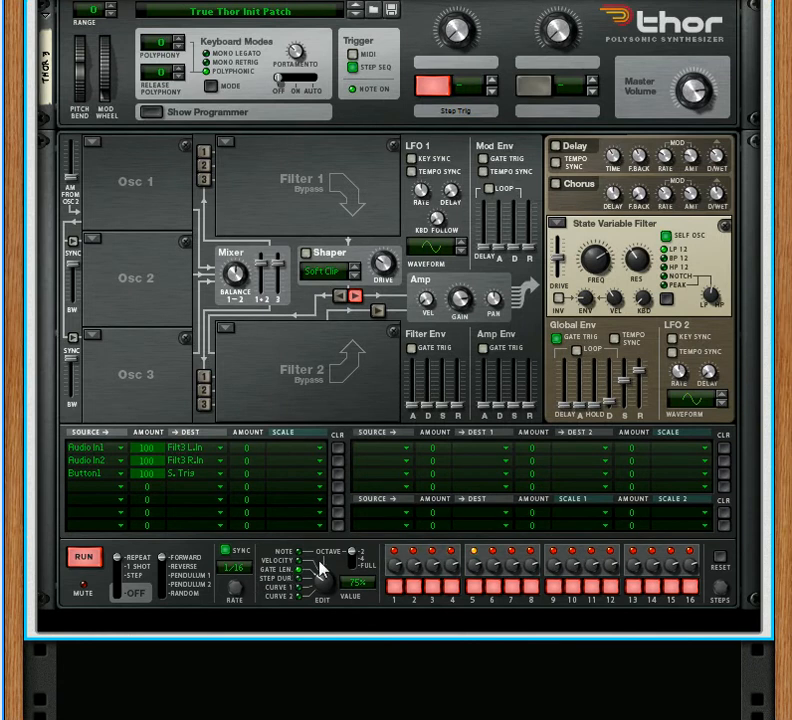
{"action": "mouse_move", "coordinate": [504, 420]}
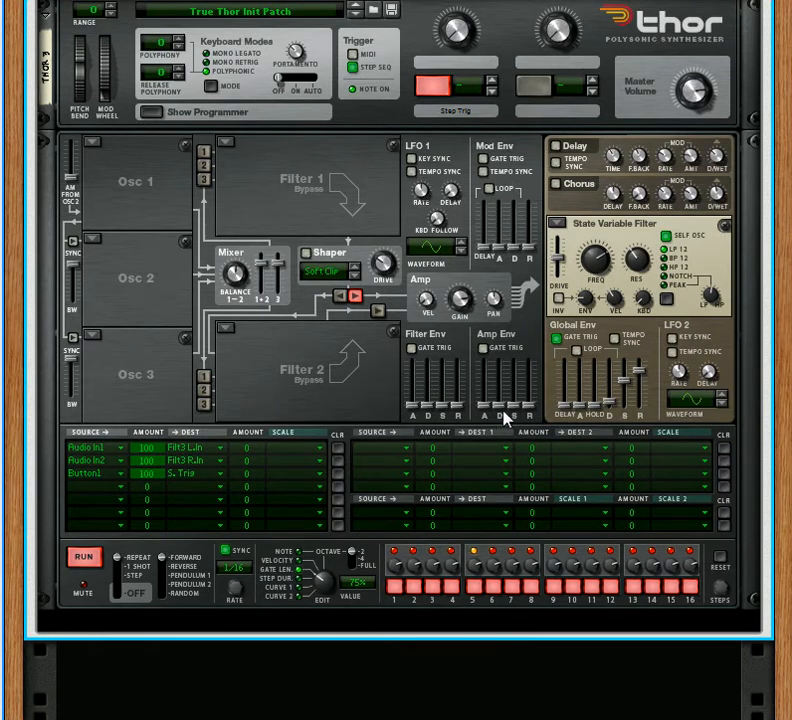
{"action": "mouse_move", "coordinate": [604, 324]}
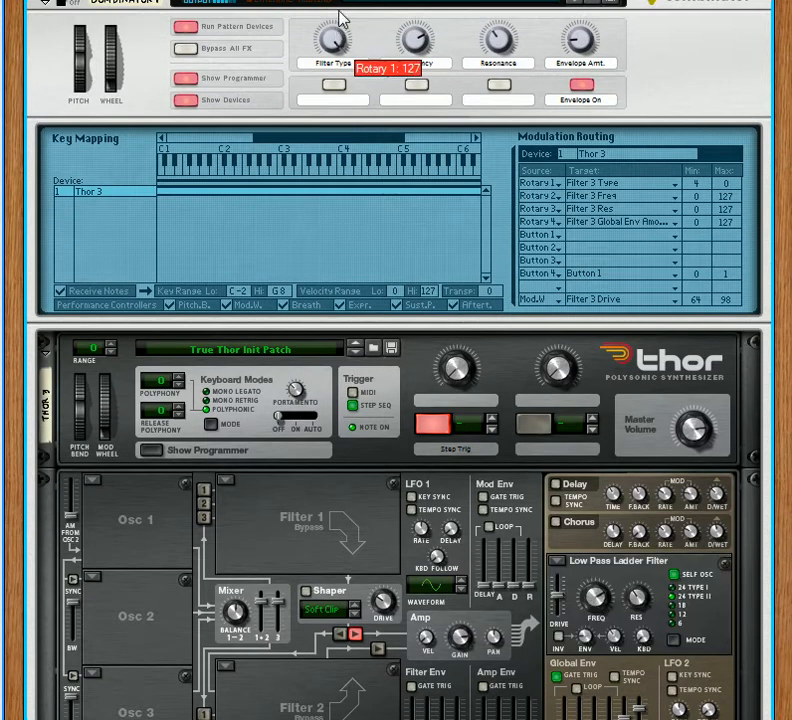
{"action": "scroll", "scroll_direction": "down", "scroll_amount": 3}
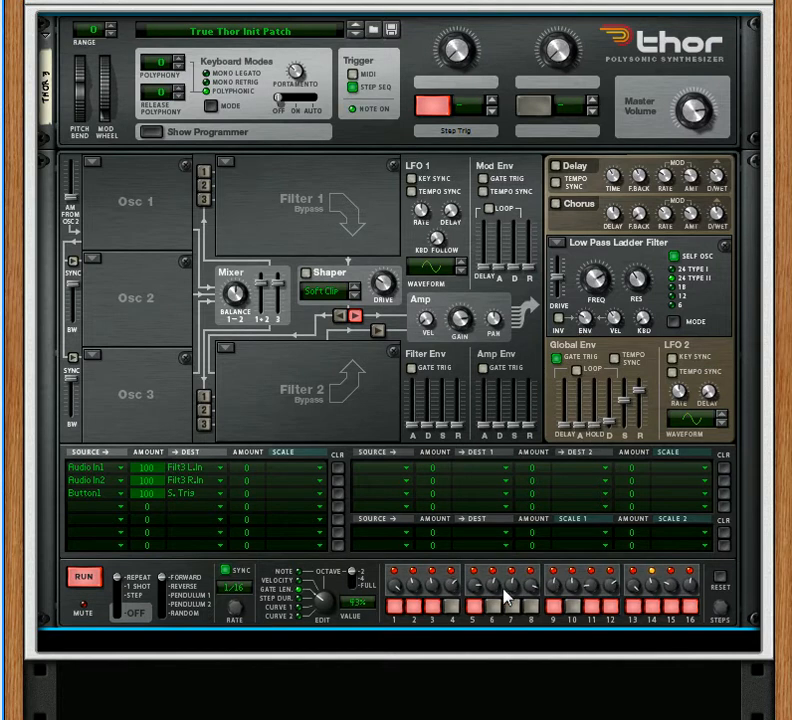
Randomize Thor's step sequencer pattern from the device context menu.
{"action": "right_click", "coordinate": [504, 596]}
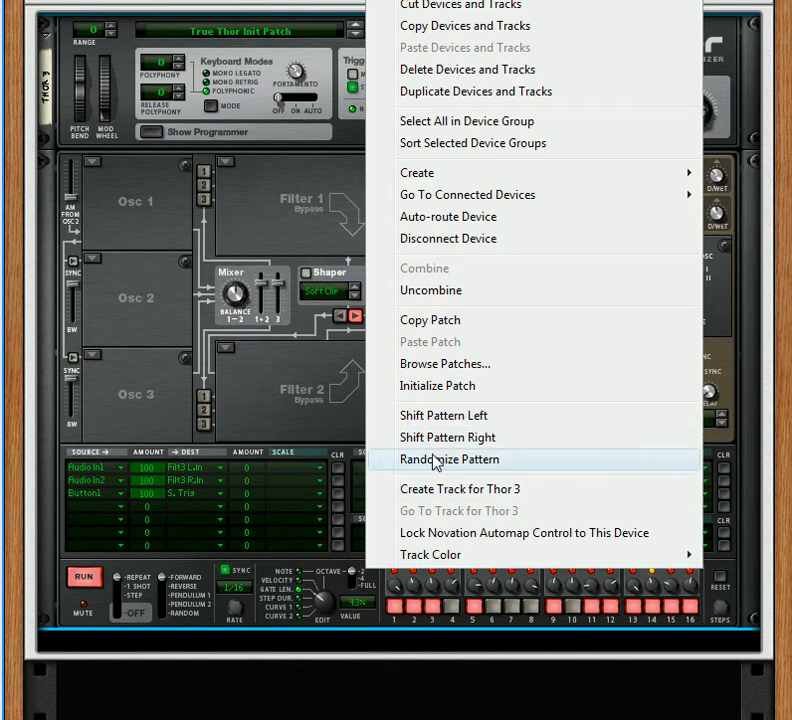
{"action": "left_click", "coordinate": [448, 458]}
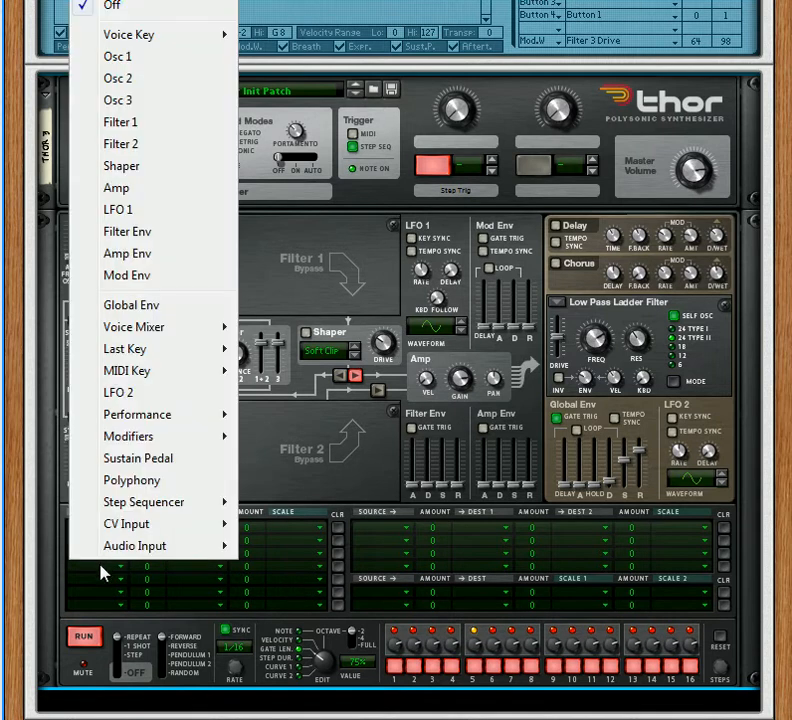
Route Global Env to Chorus Mod Amount and lower the envelope amount rotary to 25.
{"action": "left_click", "coordinate": [132, 304]}
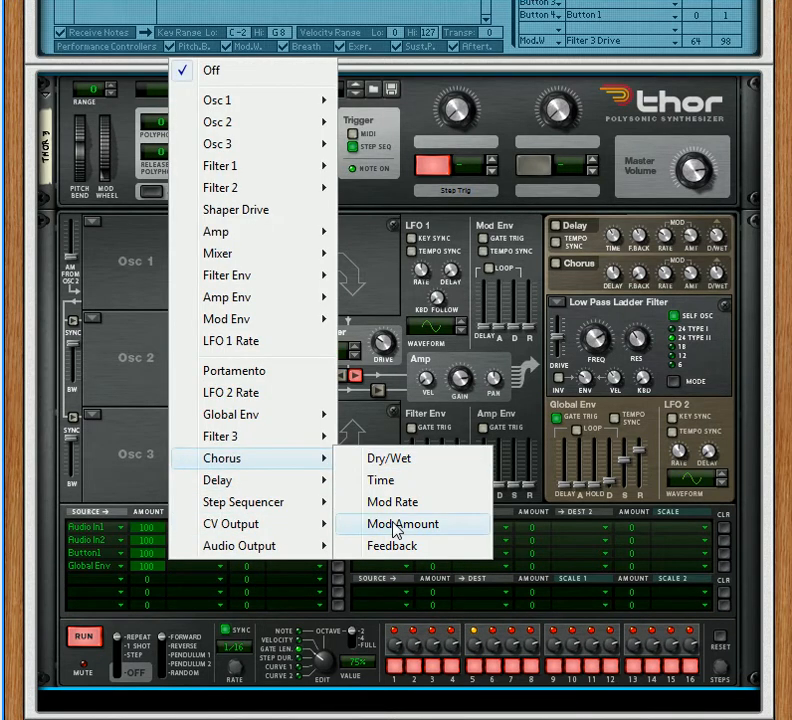
{"action": "left_click", "coordinate": [404, 524]}
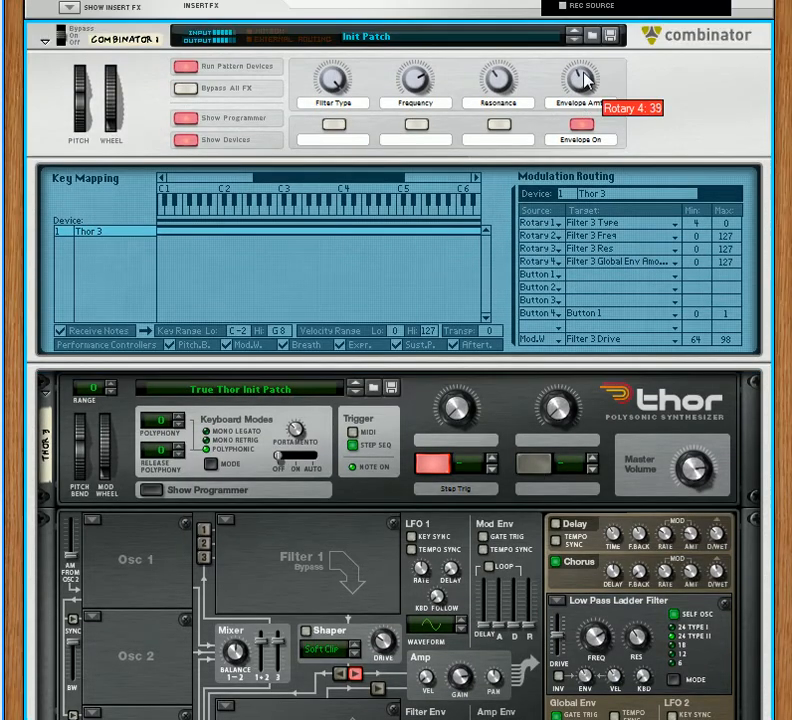
{"action": "left_click_drag", "start_coordinate": [580, 78], "coordinate": [590, 90]}
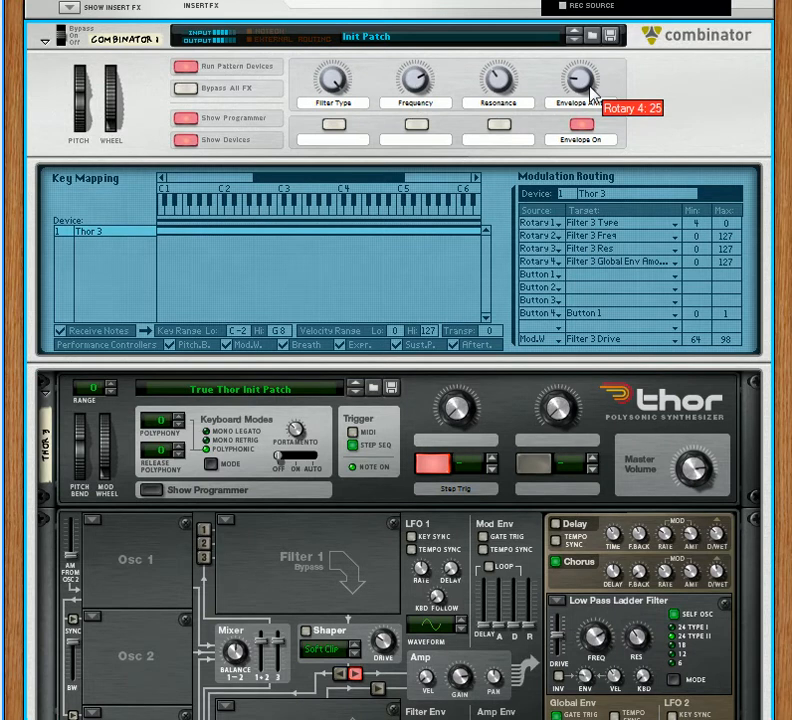
{"action": "scroll", "scroll_direction": "down", "scroll_amount": 3}
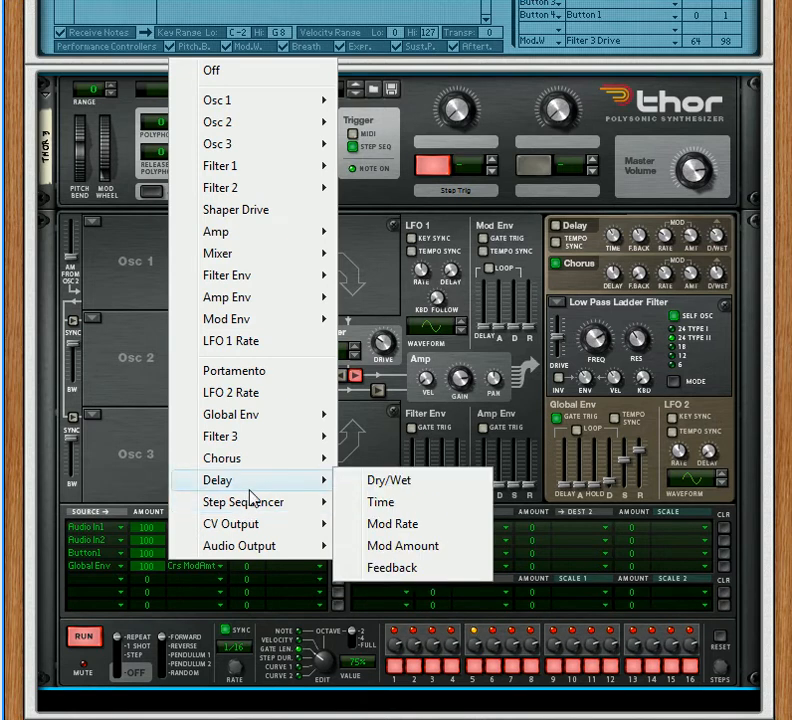
{"action": "mouse_move", "coordinate": [218, 436]}
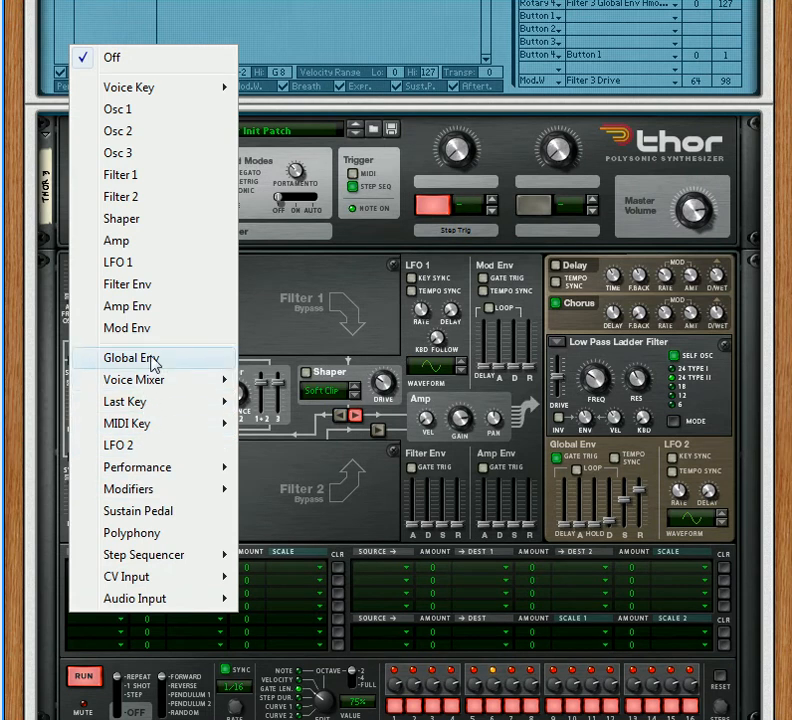
Add another modulation row sending Global Env to Delay Mod Rate.
{"action": "left_click", "coordinate": [128, 358]}
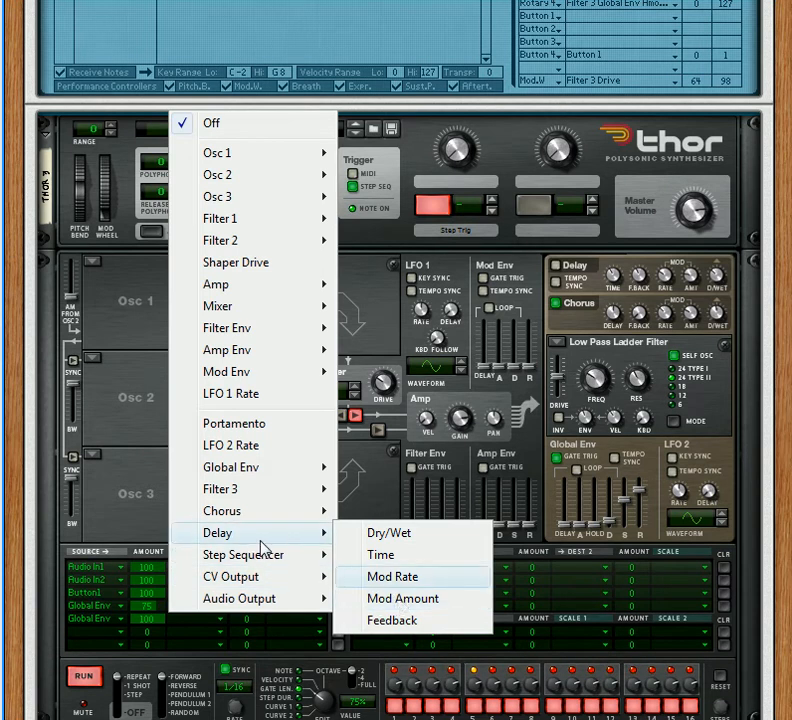
{"action": "left_click", "coordinate": [404, 598]}
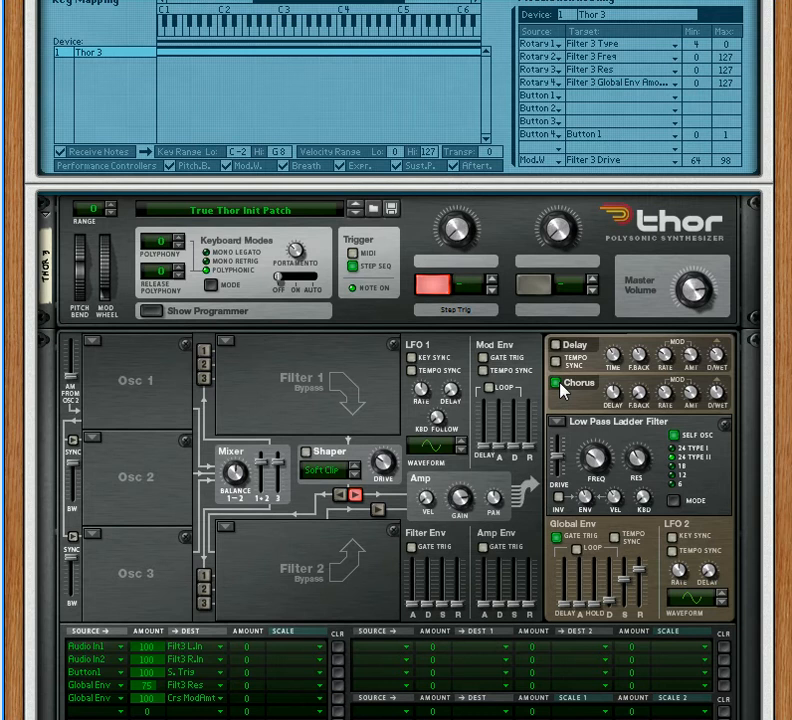
{"action": "left_click", "coordinate": [556, 384]}
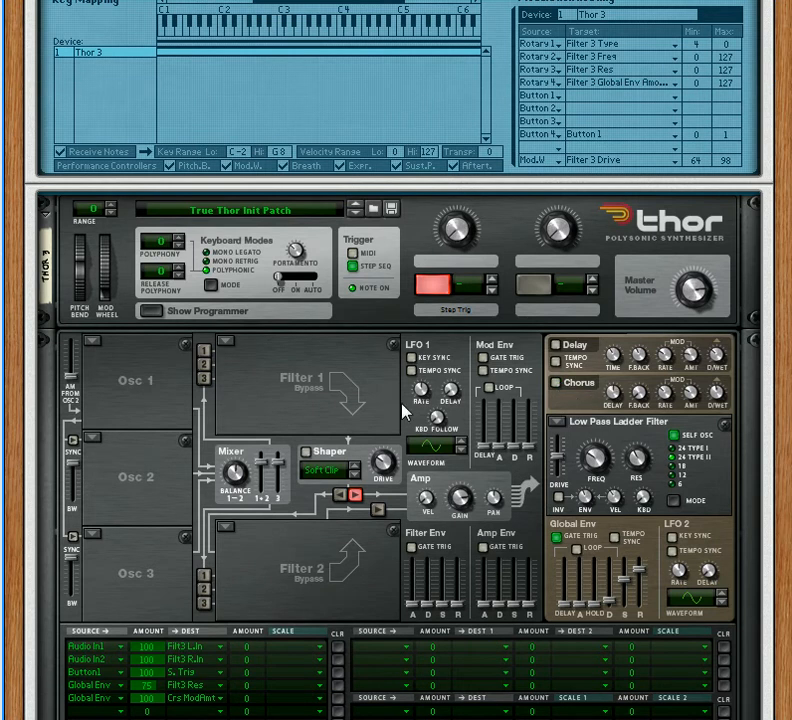
{"action": "scroll", "scroll_direction": "down", "scroll_amount": 3}
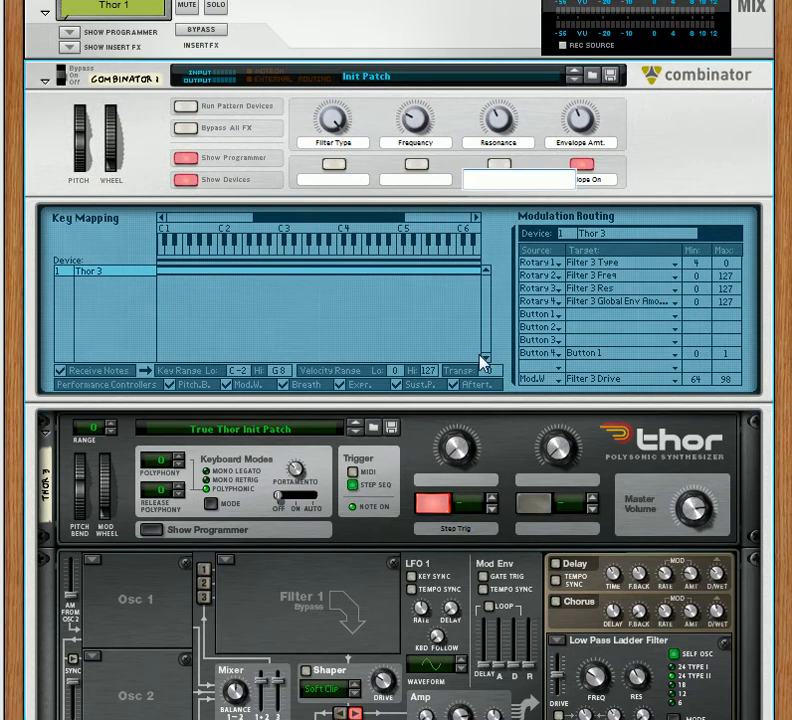
Label a Combinator button with the Chorus name.
{"action": "type", "text": "Chorus On"}
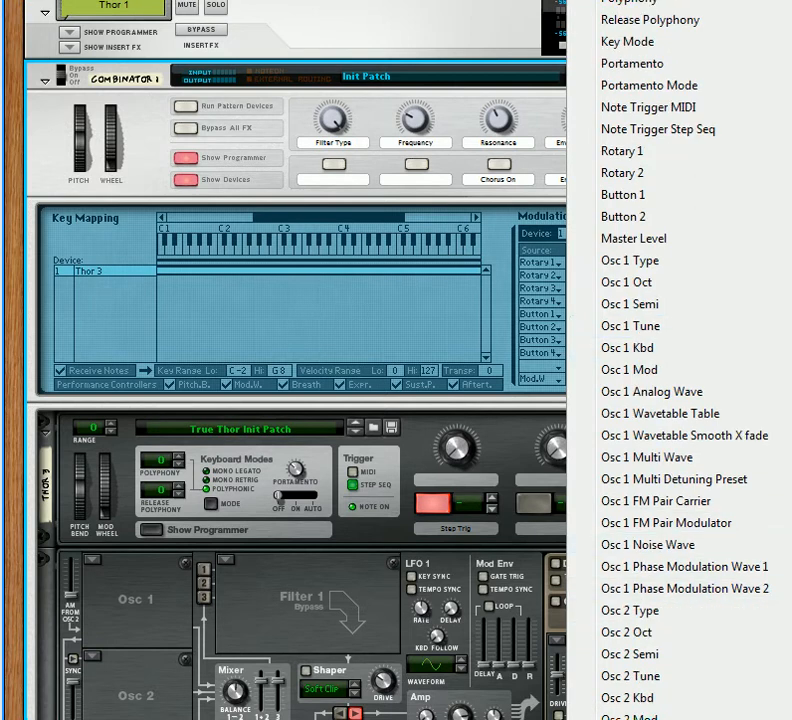
{"action": "scroll", "scroll_direction": "down", "scroll_amount": 3}
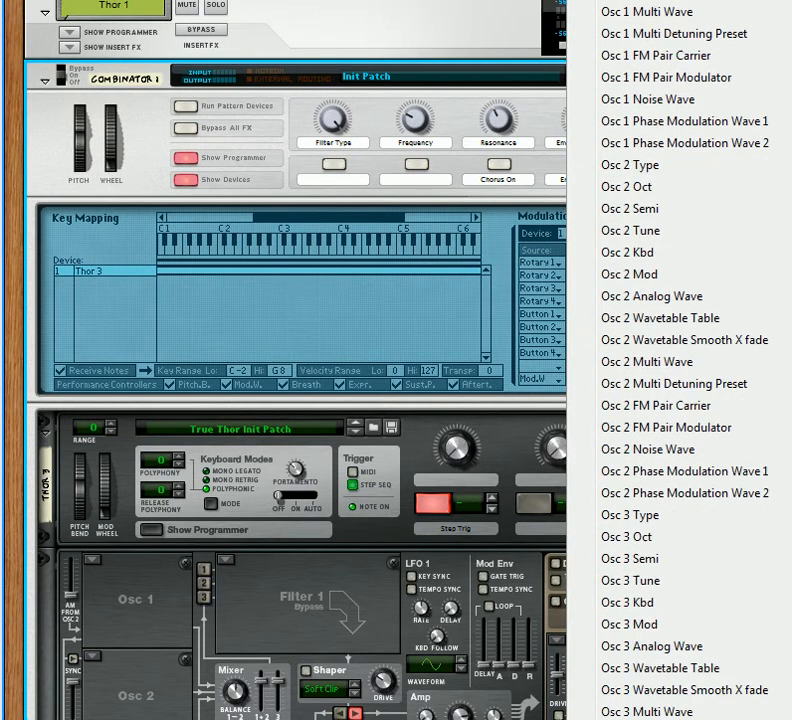
{"action": "scroll", "scroll_direction": "down", "scroll_amount": 3}
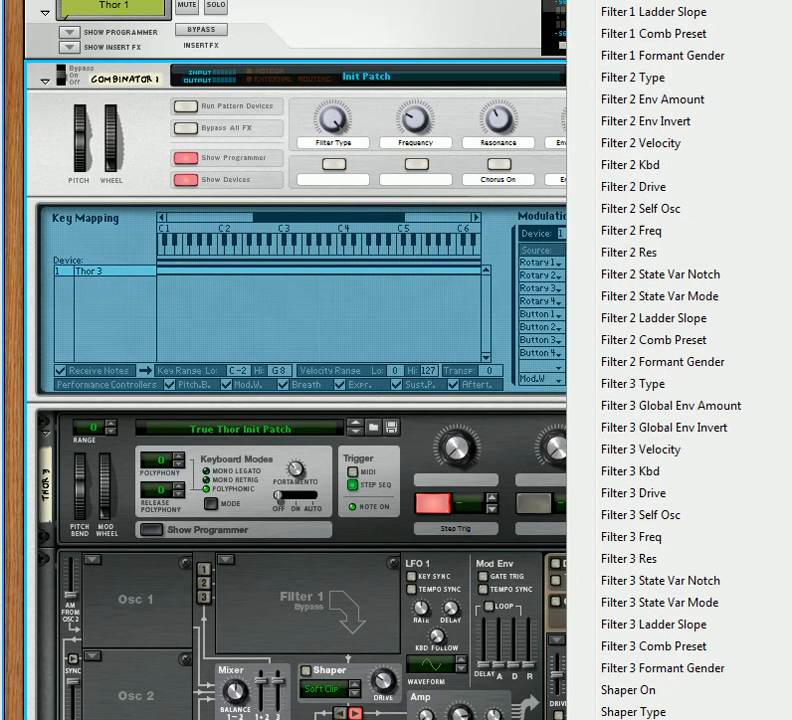
{"action": "scroll", "scroll_direction": "down", "scroll_amount": 3}
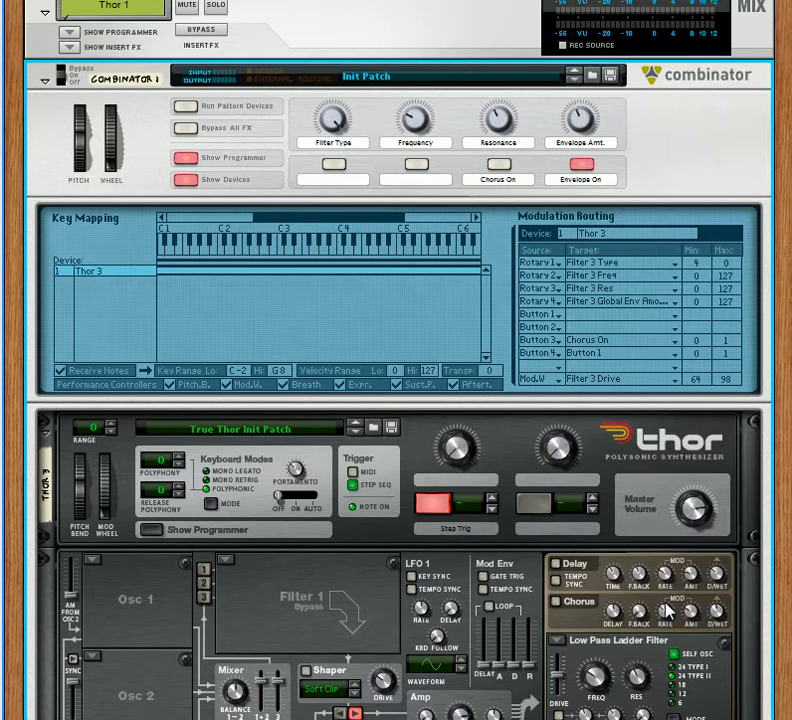
{"action": "mouse_move", "coordinate": [500, 164]}
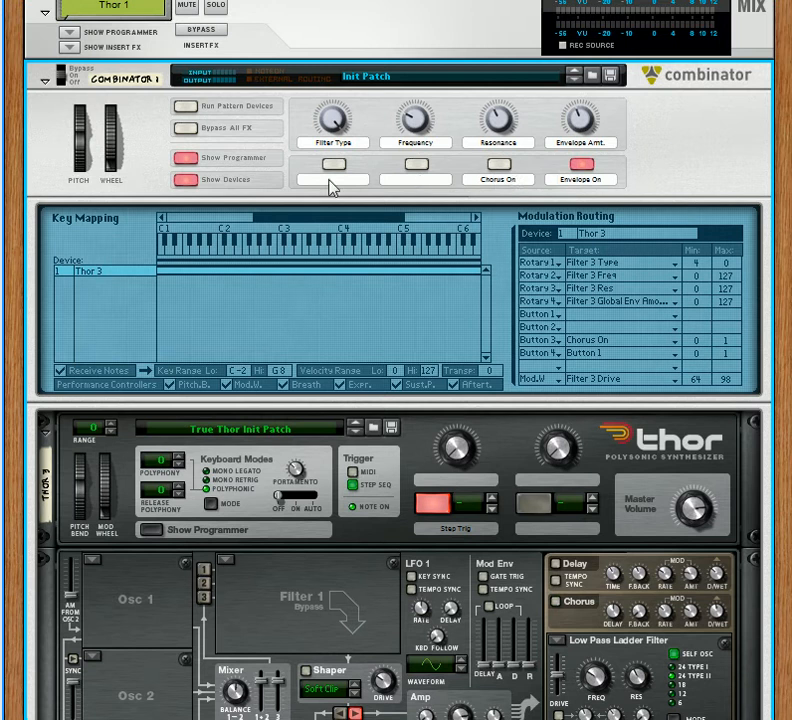
Rename the first Combinator button to the Env > Chorus label.
{"action": "left_click", "coordinate": [332, 178]}
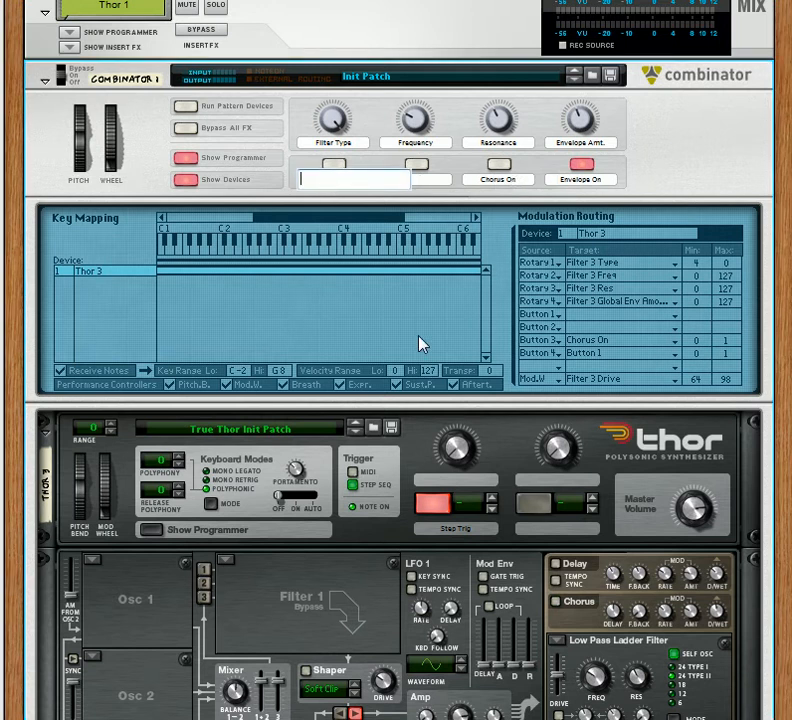
{"action": "type", "text": "Env > Chorus"}
{"action": "left_click", "coordinate": [416, 178]}
{"action": "type", "text": "Env > Resonance"}
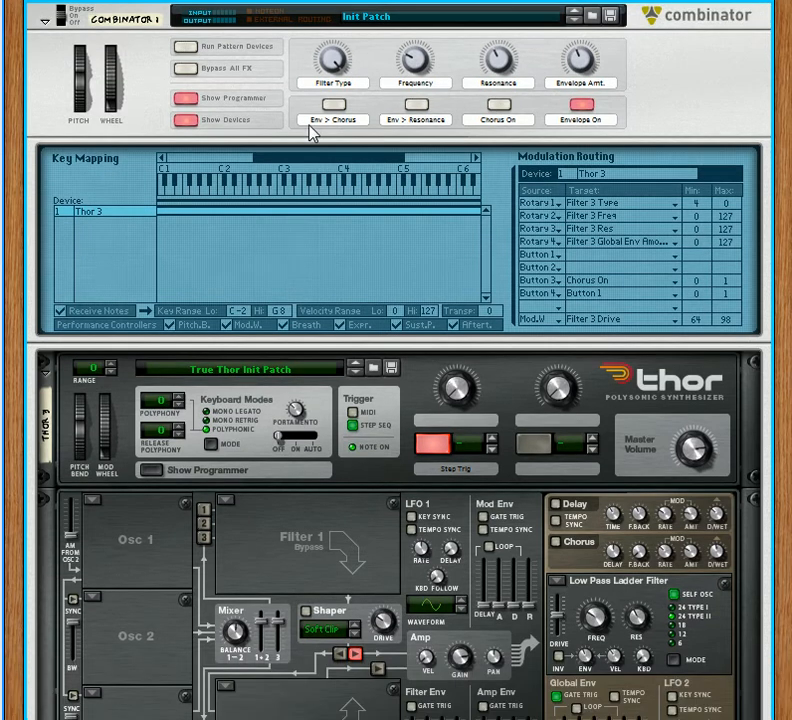
{"action": "mouse_move", "coordinate": [584, 264]}
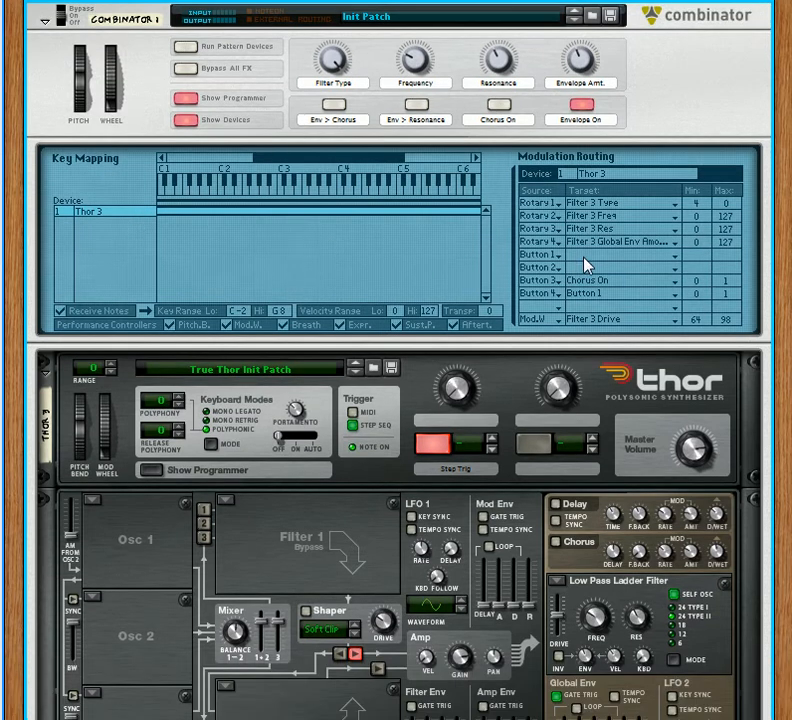
{"action": "scroll", "scroll_direction": "down", "scroll_amount": 3}
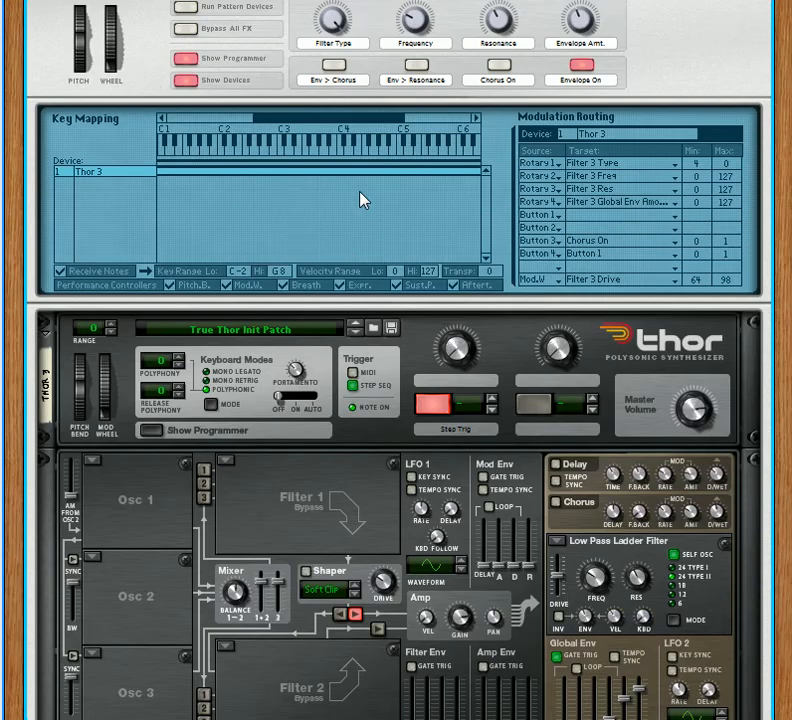
{"action": "scroll", "scroll_direction": "down", "scroll_amount": 3}
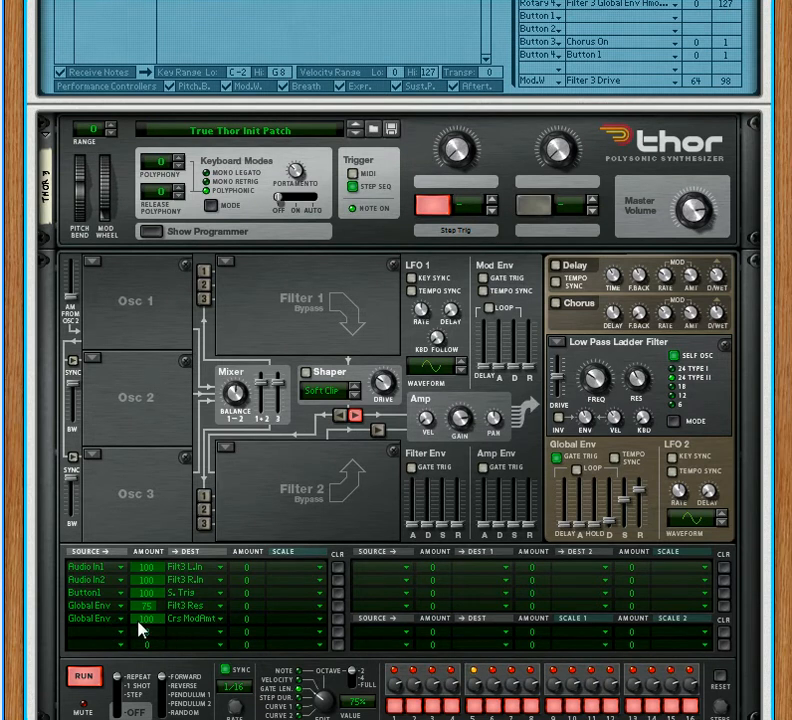
{"action": "mouse_move", "coordinate": [148, 610]}
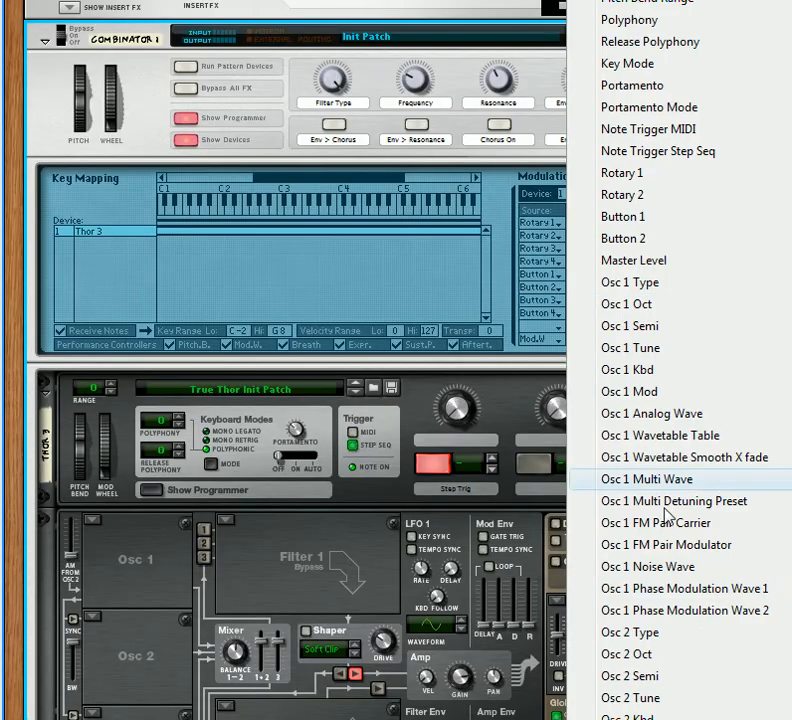
Assign the Combinator button rows to Thor Mod Dest Amount targets in the routing panel.
{"action": "scroll", "scroll_direction": "down", "scroll_amount": 3}
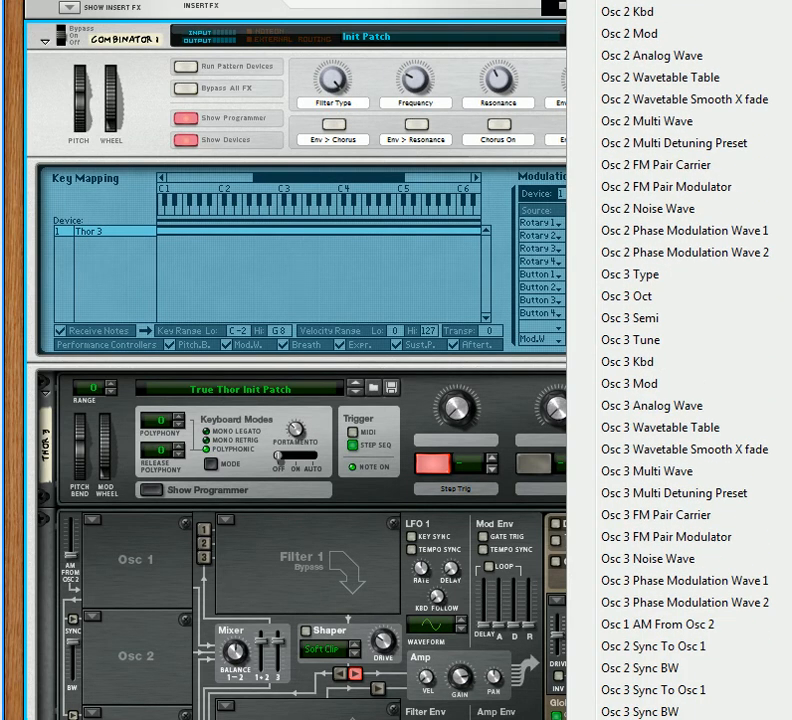
{"action": "scroll", "scroll_direction": "down", "scroll_amount": 3}
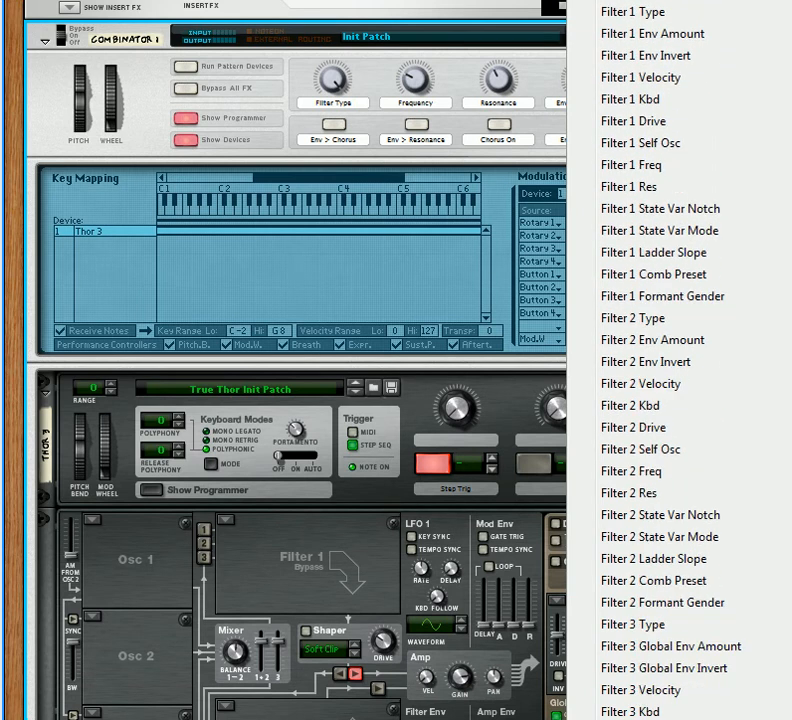
{"action": "scroll", "scroll_direction": "down", "scroll_amount": 3}
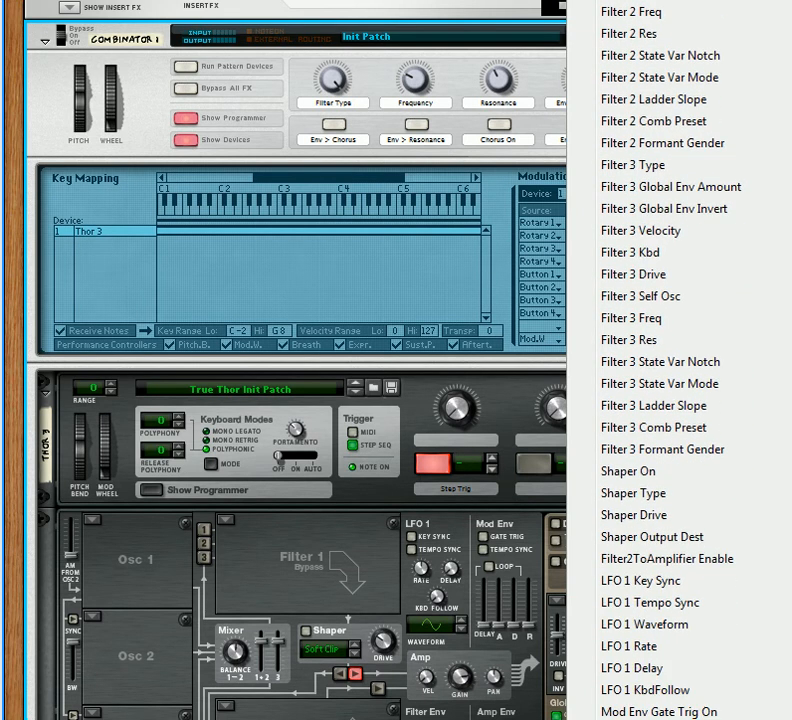
{"action": "scroll", "scroll_direction": "down", "scroll_amount": 3}
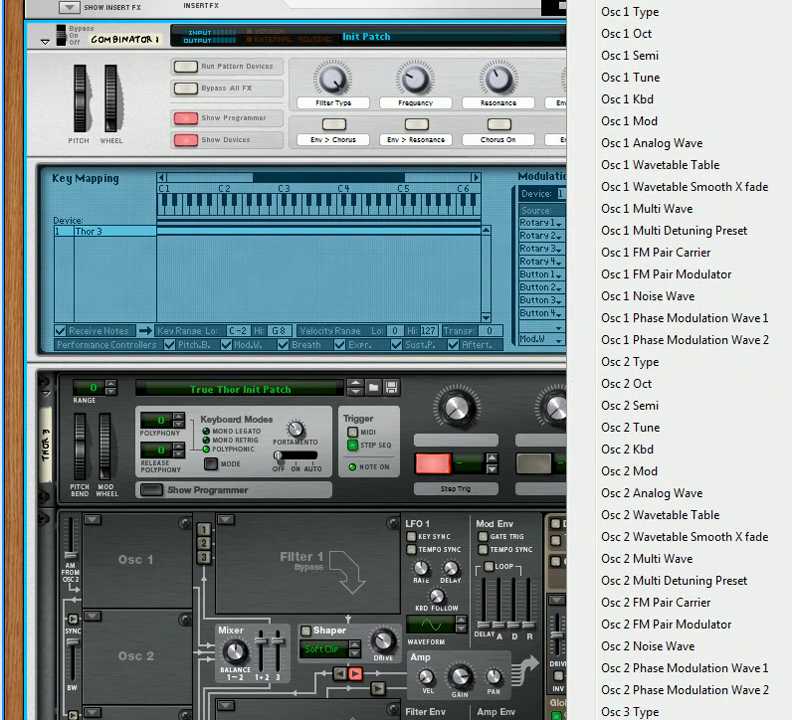
{"action": "scroll", "scroll_direction": "down", "scroll_amount": 3}
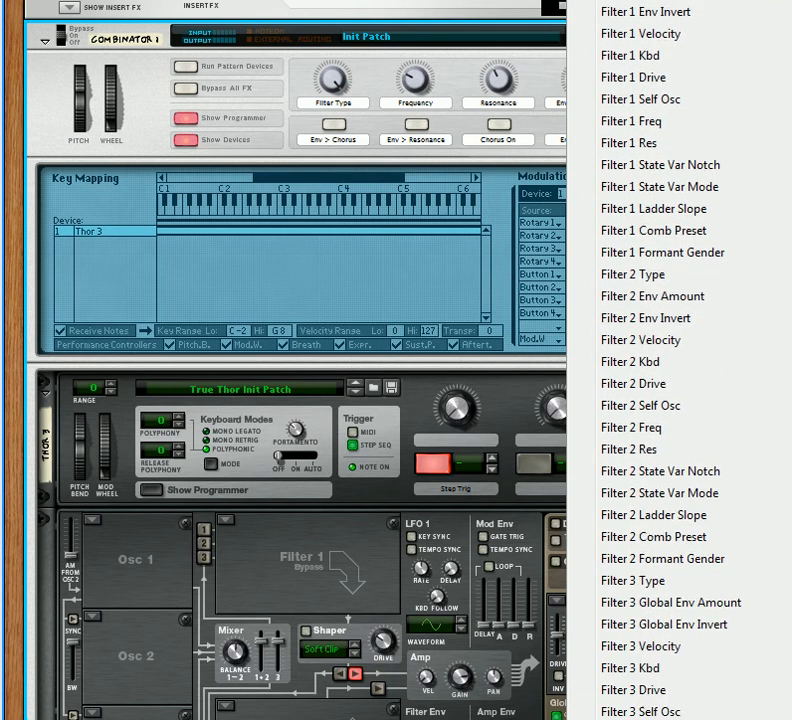
{"action": "scroll", "scroll_direction": "down", "scroll_amount": 3}
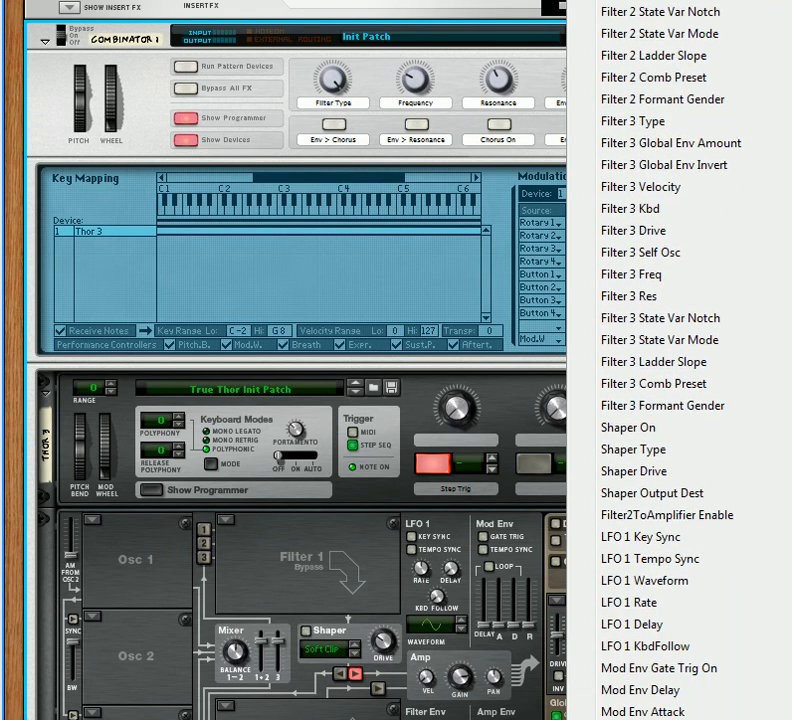
{"action": "scroll", "scroll_direction": "down", "scroll_amount": 3}
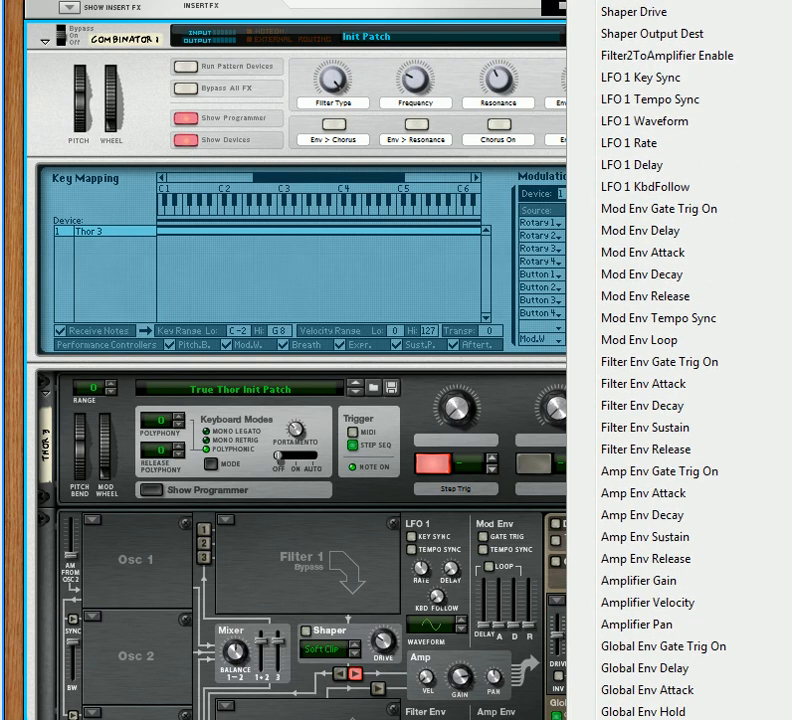
{"action": "scroll", "scroll_direction": "down", "scroll_amount": 3}
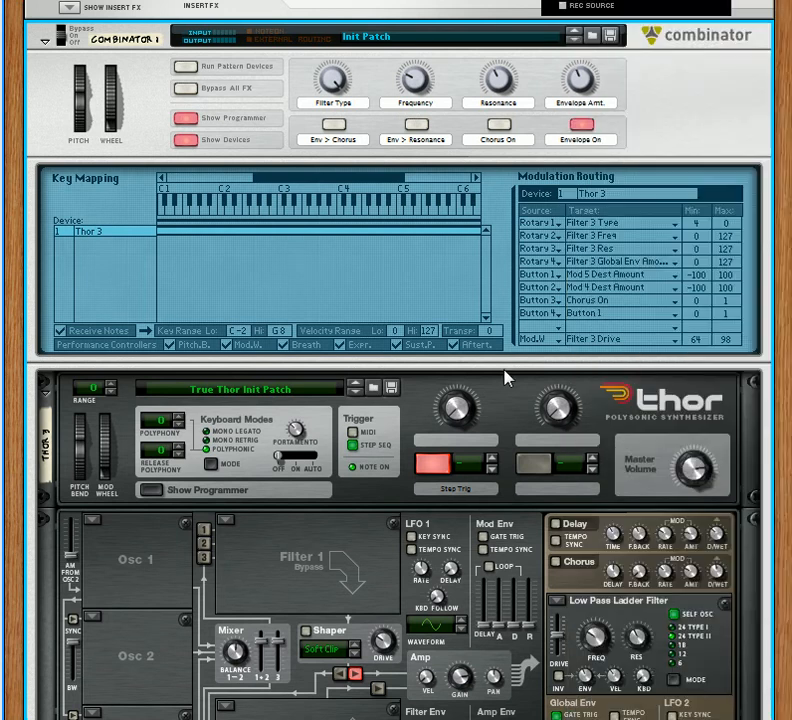
{"action": "mouse_move", "coordinate": [612, 288]}
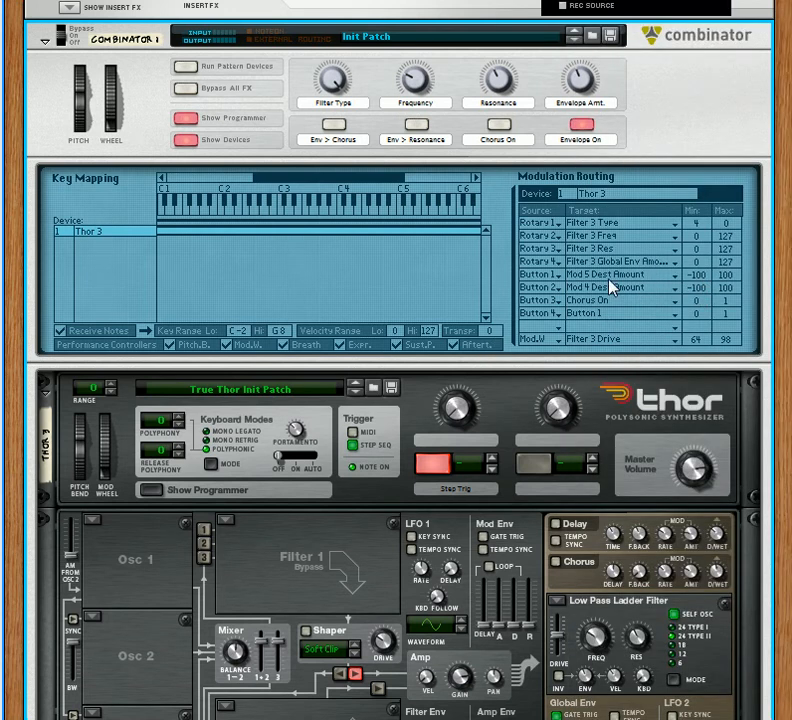
{"action": "scroll", "scroll_direction": "down", "scroll_amount": 3}
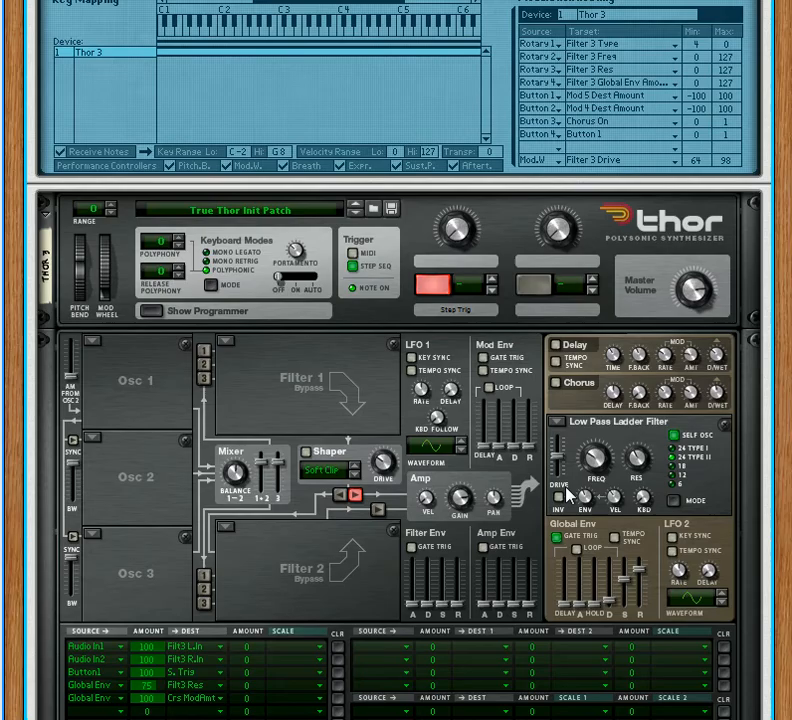
{"action": "scroll", "scroll_direction": "down", "scroll_amount": 3}
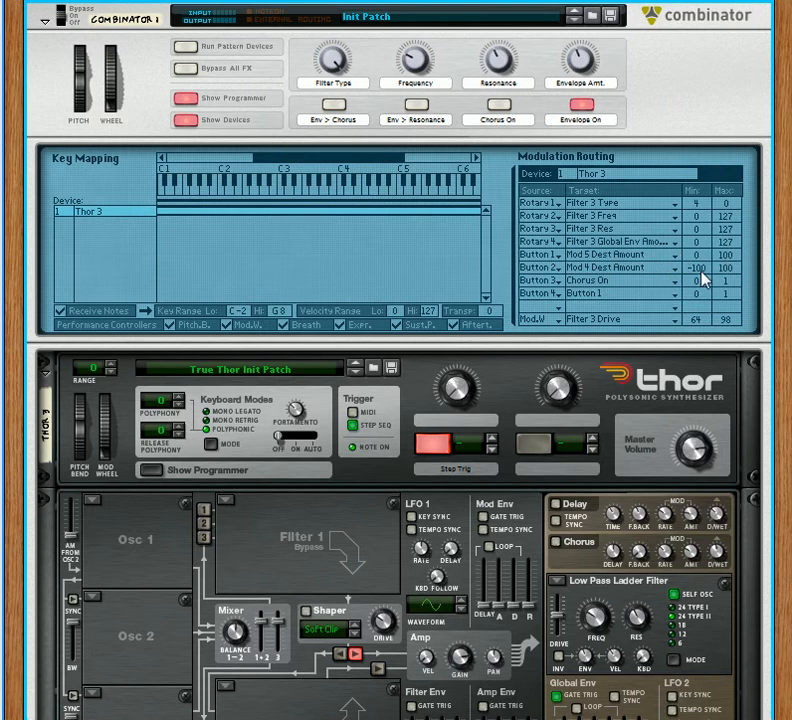
{"action": "mouse_move", "coordinate": [692, 266]}
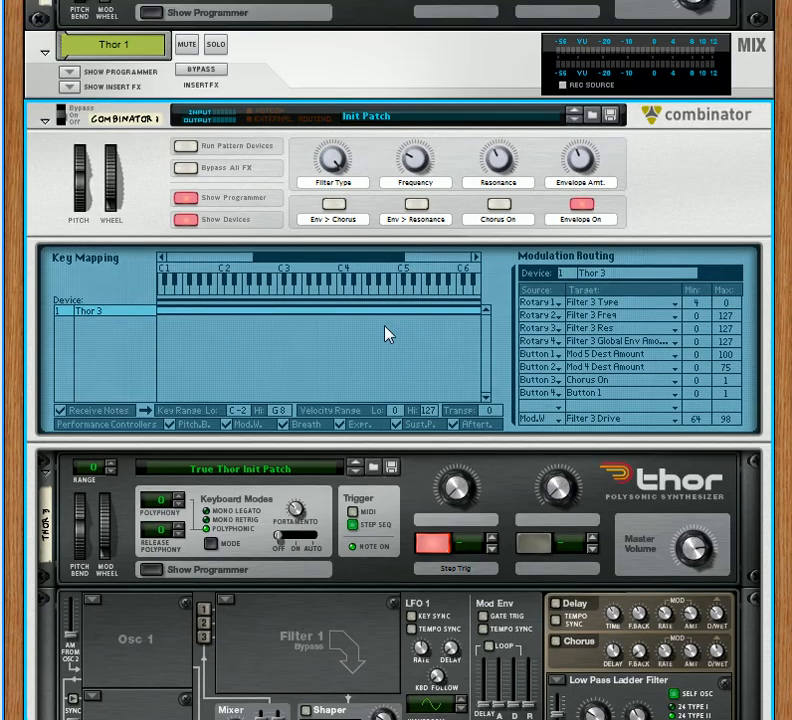
{"action": "mouse_move", "coordinate": [584, 440]}
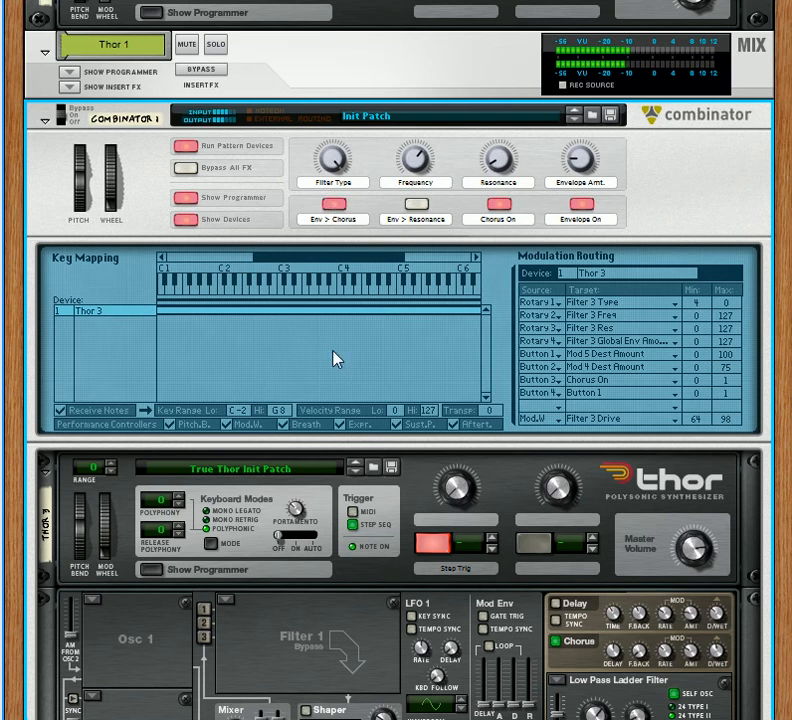
{"action": "mouse_move", "coordinate": [576, 178]}
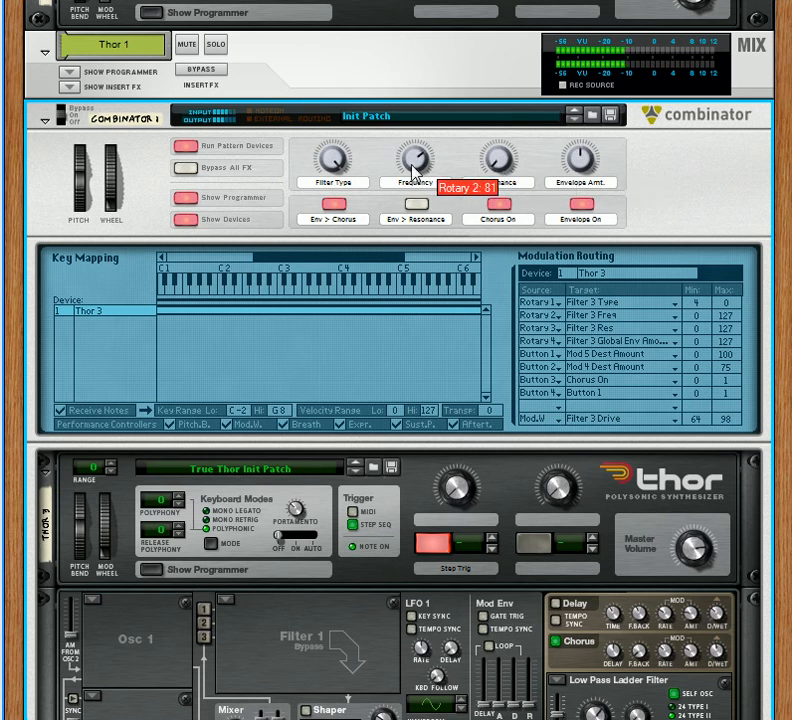
{"action": "mouse_move", "coordinate": [332, 204]}
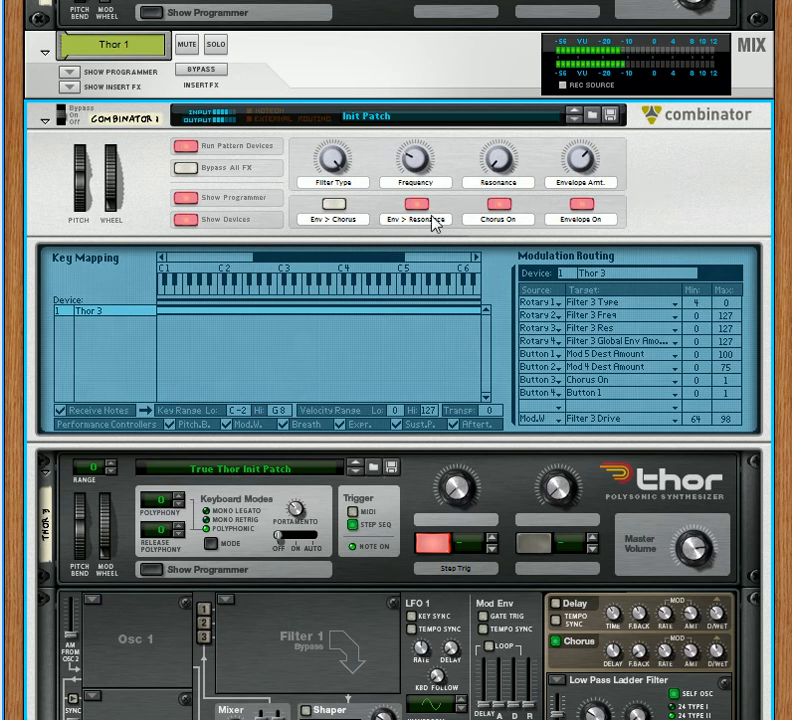
{"action": "mouse_move", "coordinate": [416, 210]}
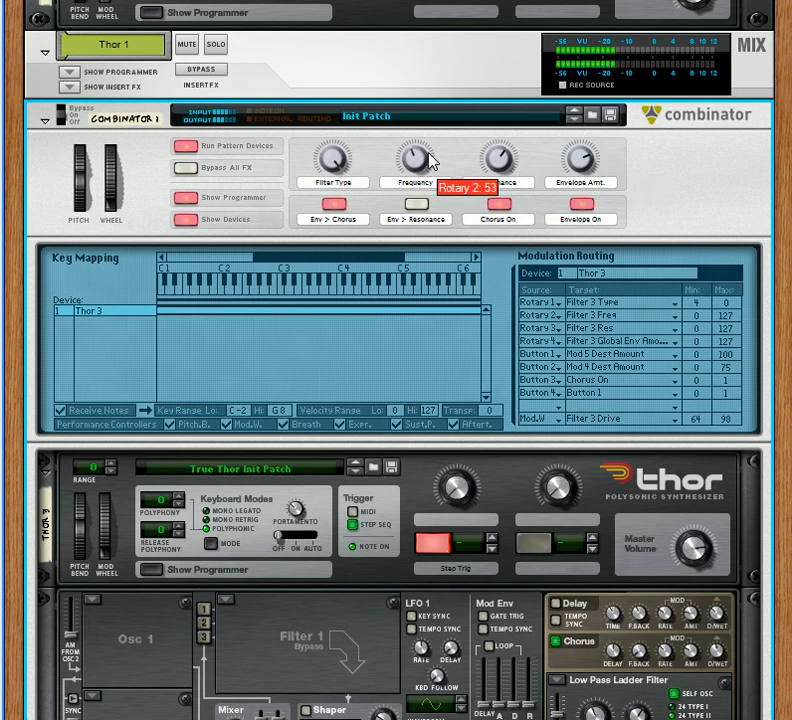
{"action": "mouse_move", "coordinate": [528, 642]}
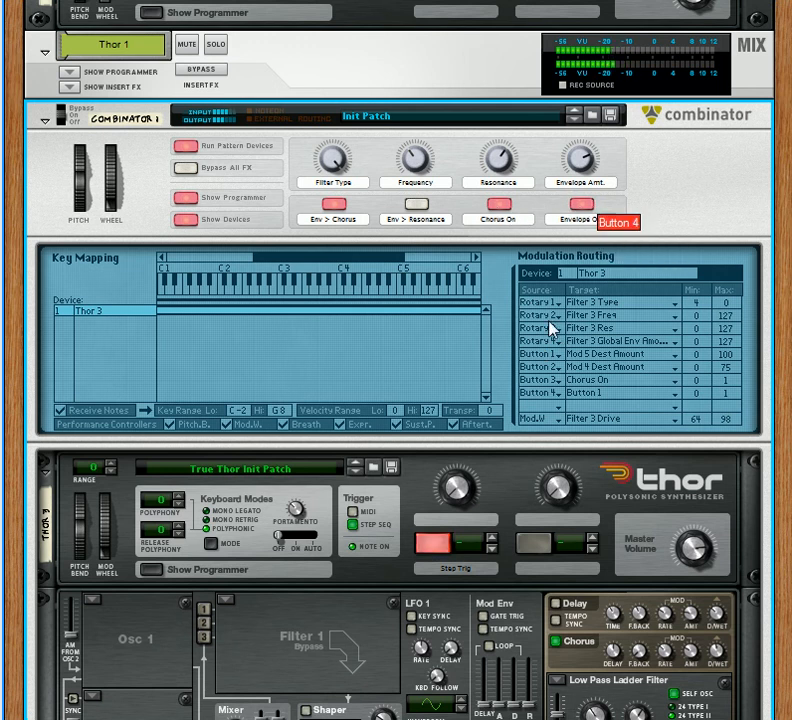
Audition the patch while lowering the Frequency rotary and switching Envelope On.
{"action": "scroll", "scroll_direction": "down", "scroll_amount": 3}
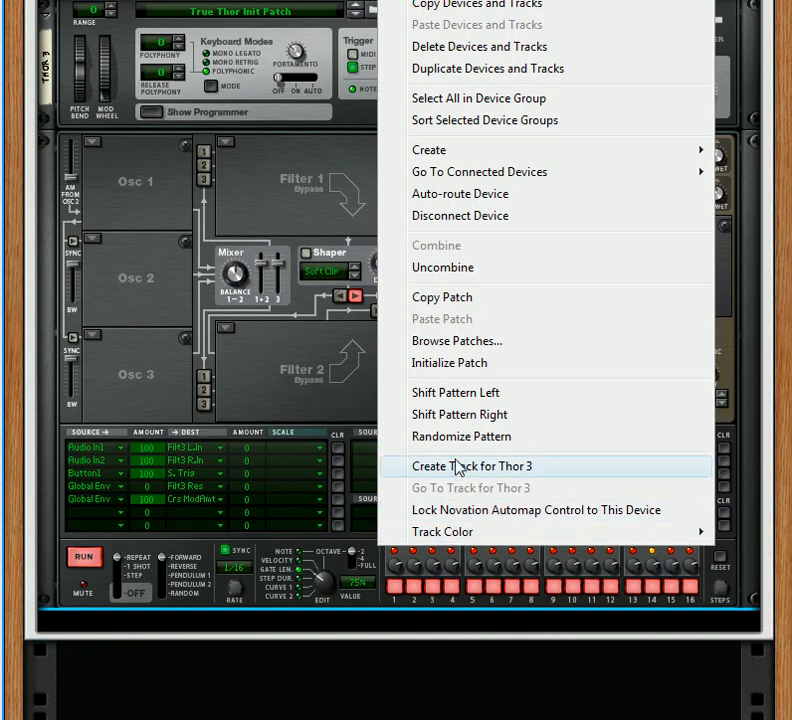
Create a sequencer track for the Thor device.
{"action": "left_click", "coordinate": [472, 466]}
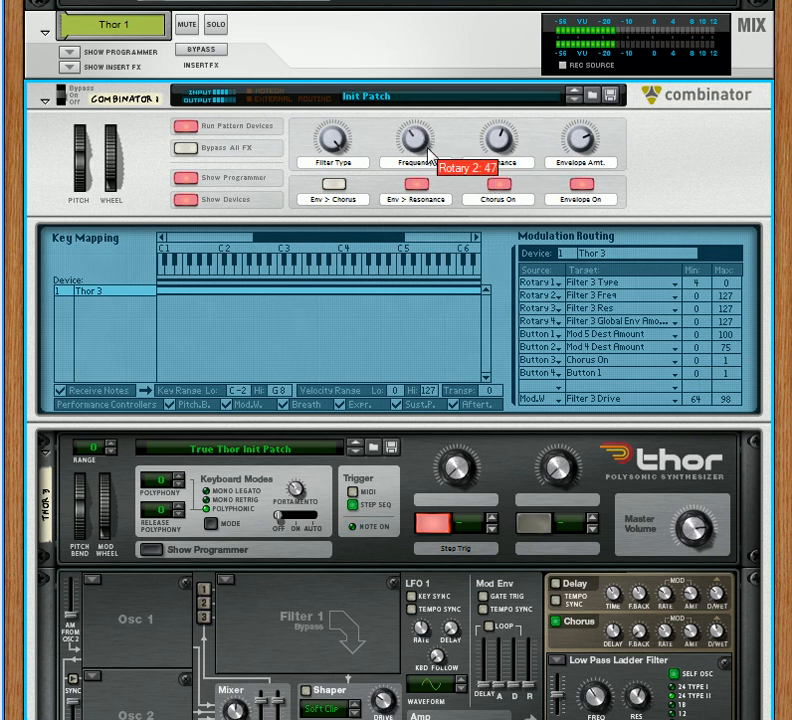
{"action": "mouse_move", "coordinate": [448, 306]}
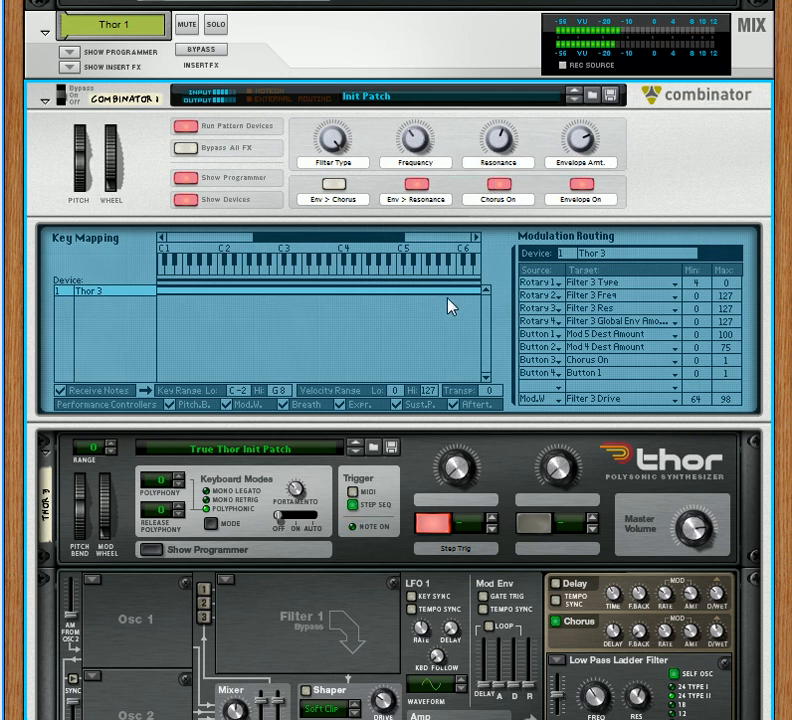